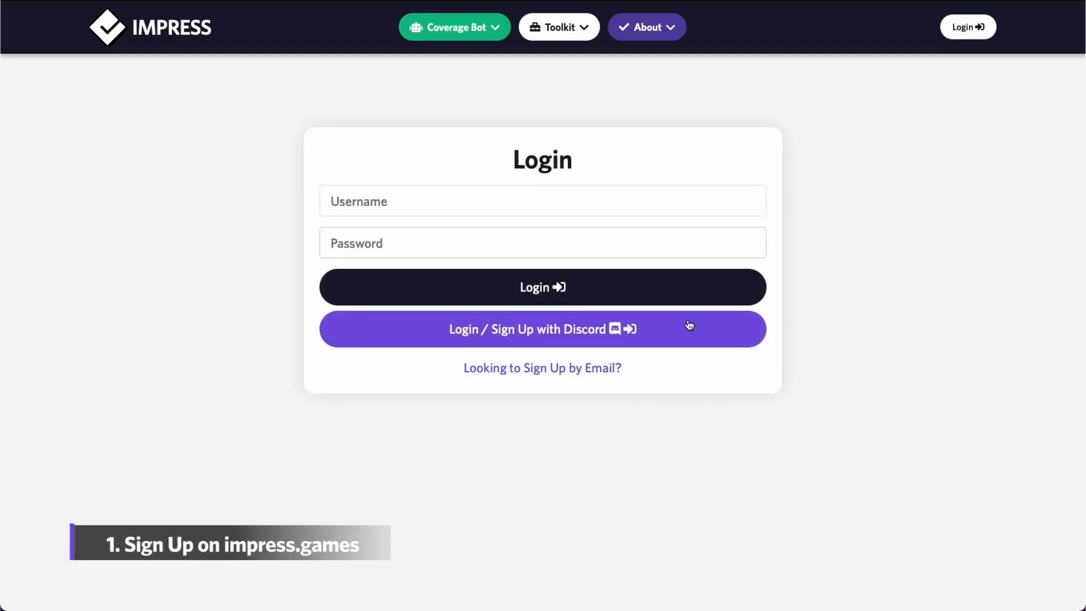
Step: Sign up for a new IMPRESS account and activate it from the Gmail link
left_click(542, 329)
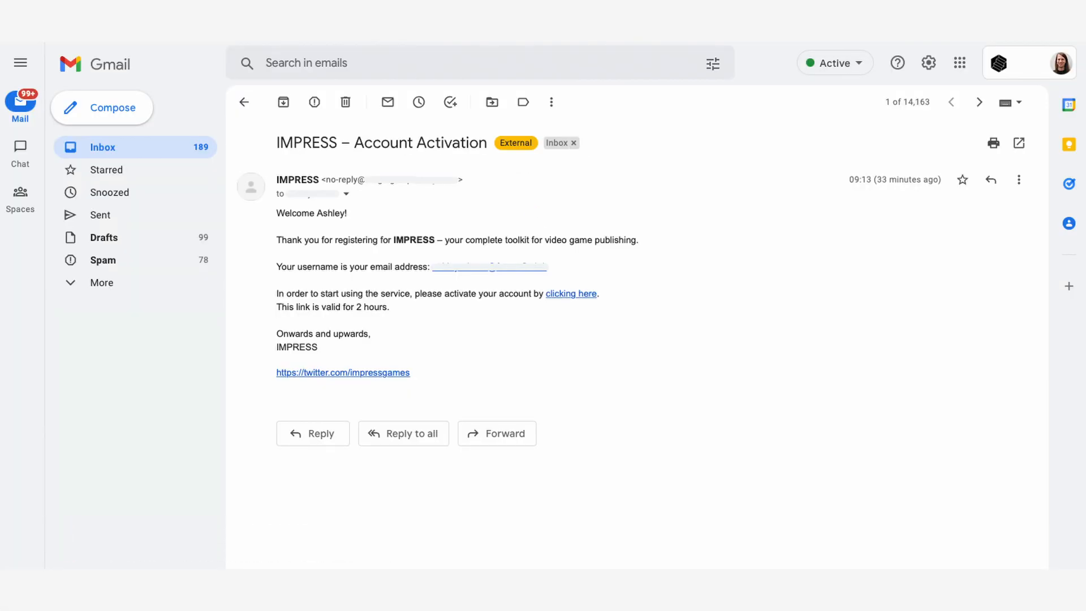
left_click(571, 293)
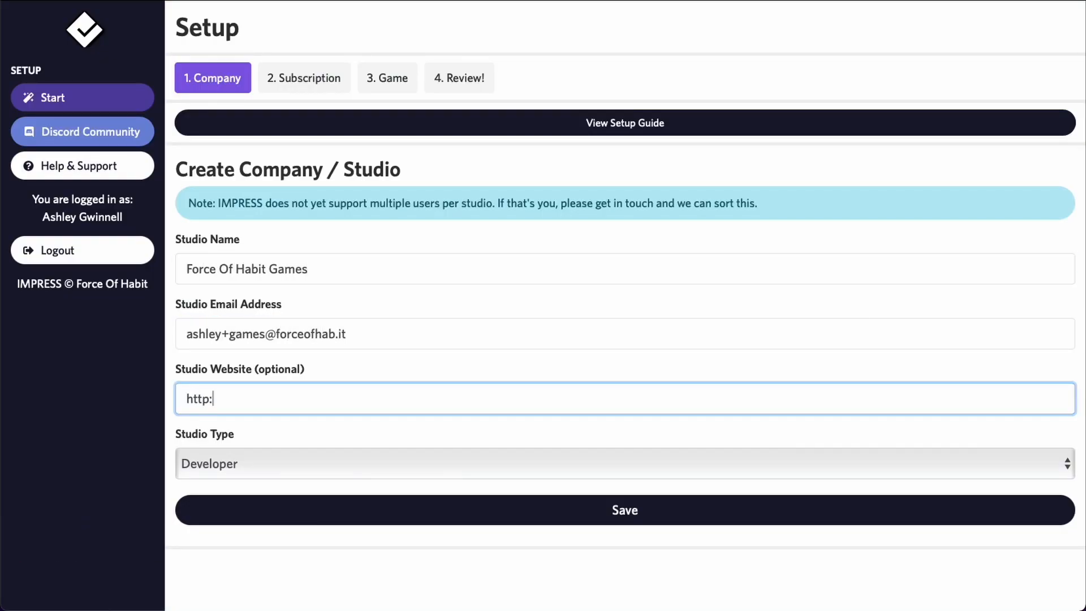
Step: Save the Force Of Habit Games studio details and subscribe to the Coverage Bot Studio Tier
left_click(625, 510)
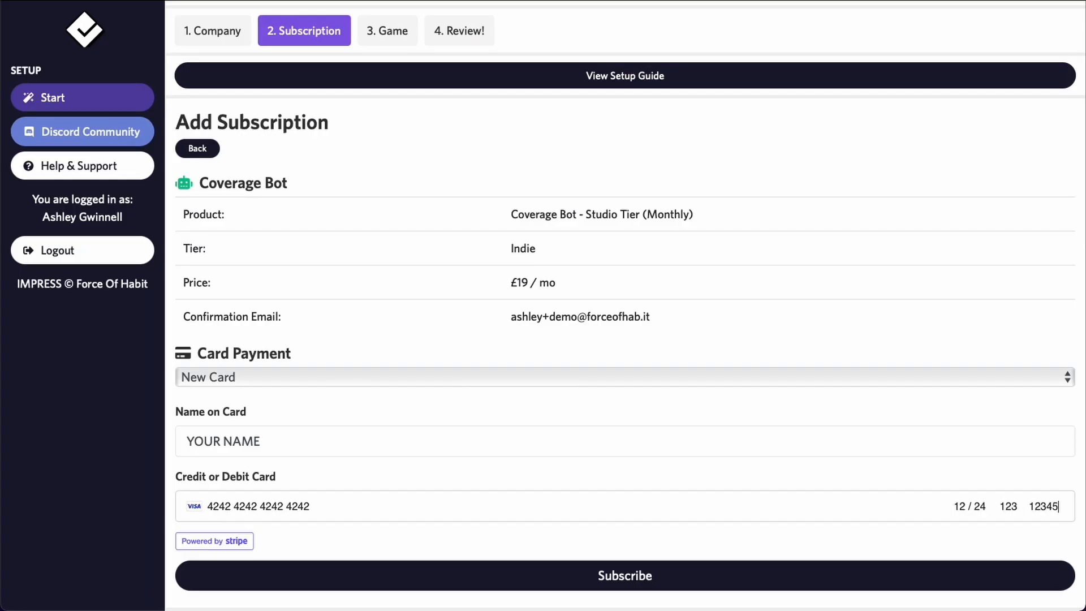
left_click(625, 575)
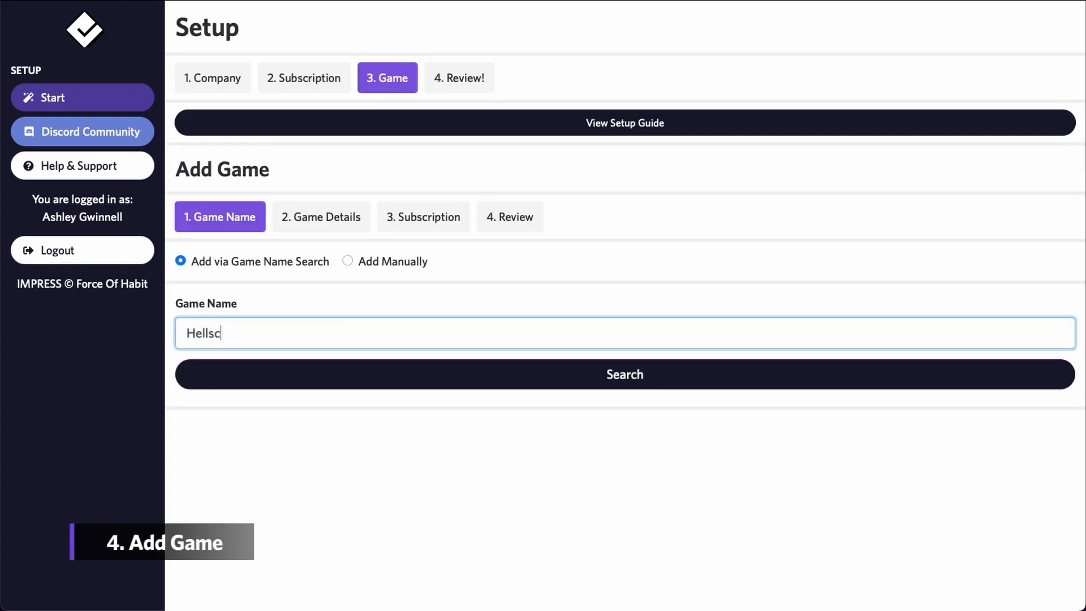
Step: Find Hellscreen, fill its press kit website and submit the new game
left_click(626, 374)
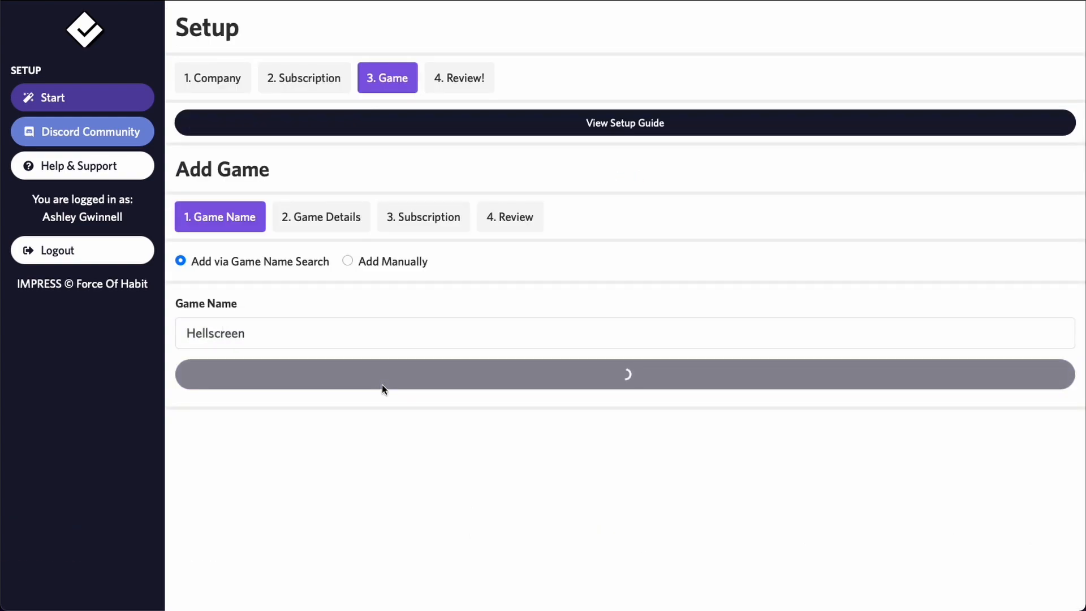
left_click(625, 374)
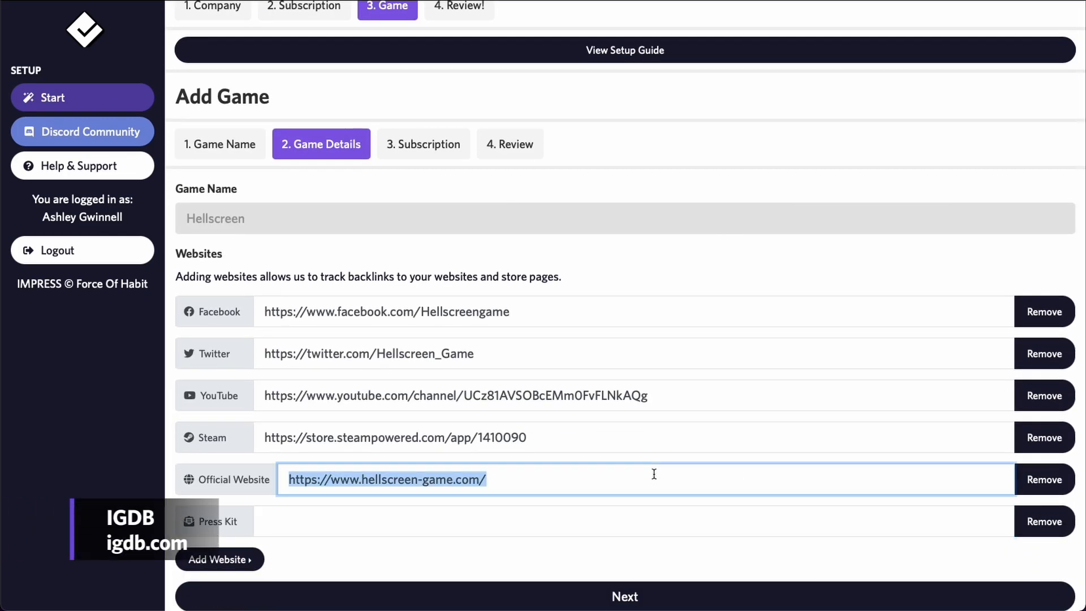
left_click(623, 596)
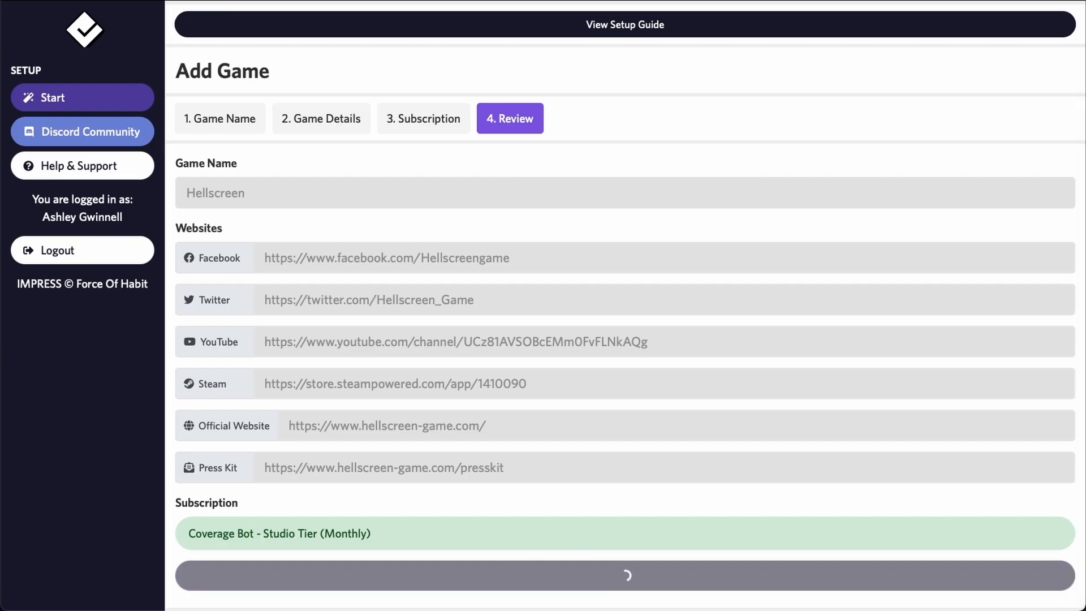
left_click(624, 576)
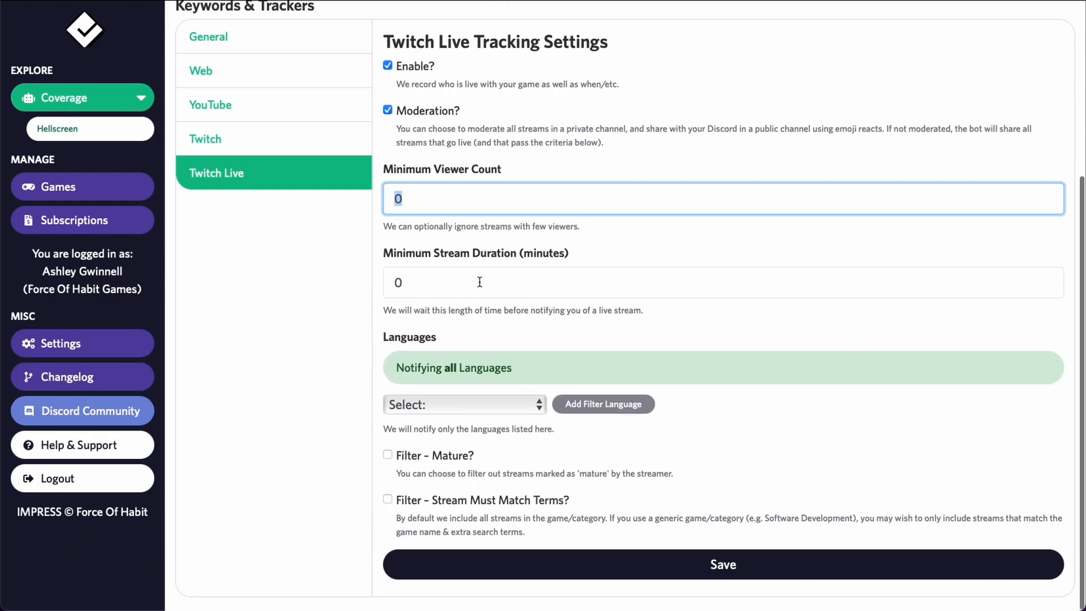
Step: Save Twitch Live tracking and enable Track Potentials for untagged Twitch content
left_click(205, 139)
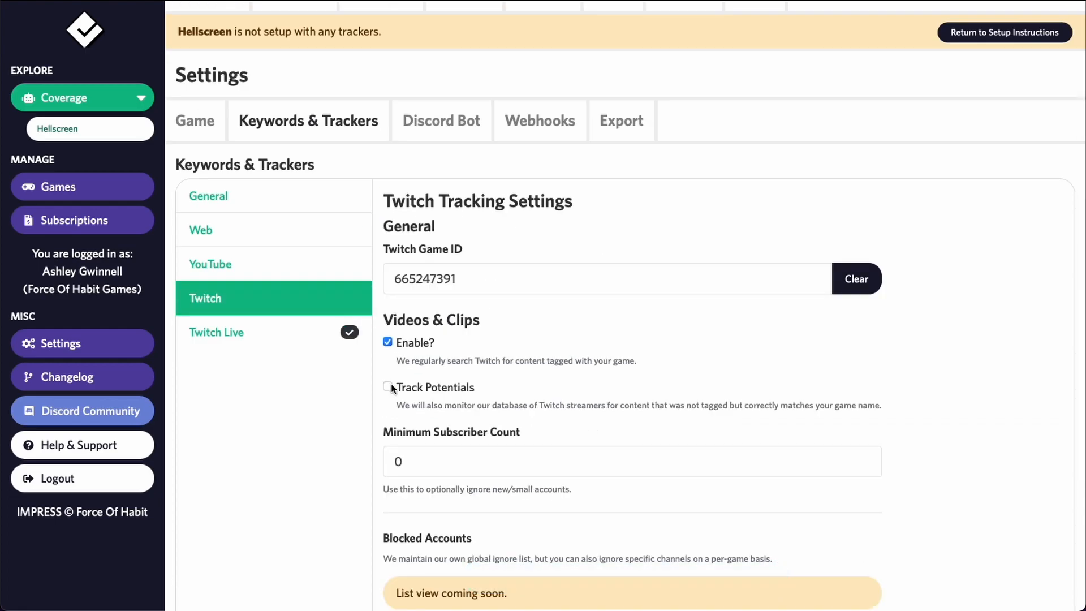
left_click(210, 264)
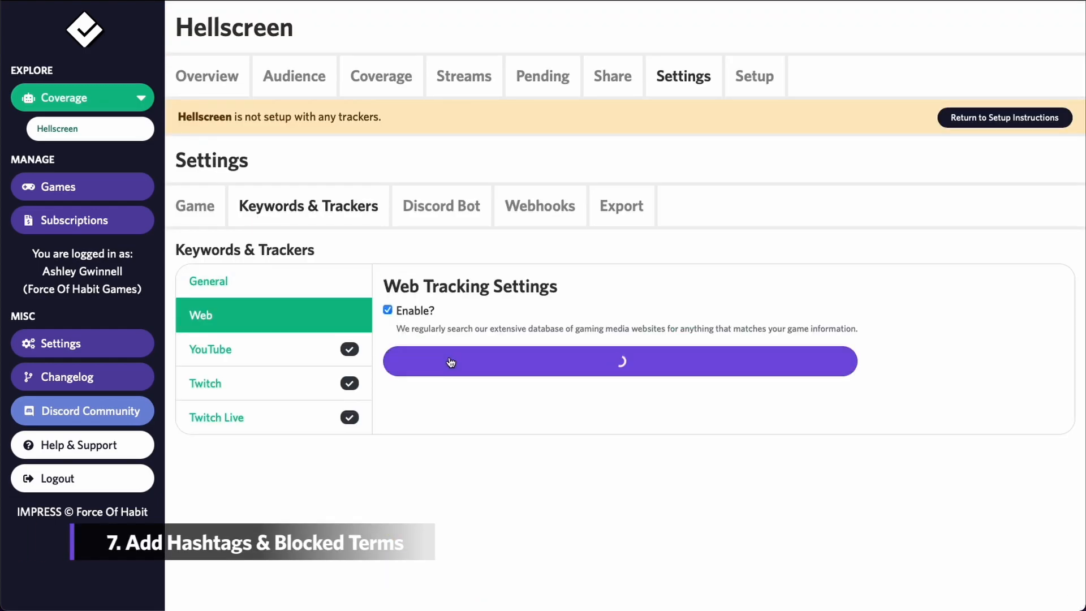
Step: In the General tracker save extra terms hellscreen and #hellscreen with halloween blocked
left_click(208, 281)
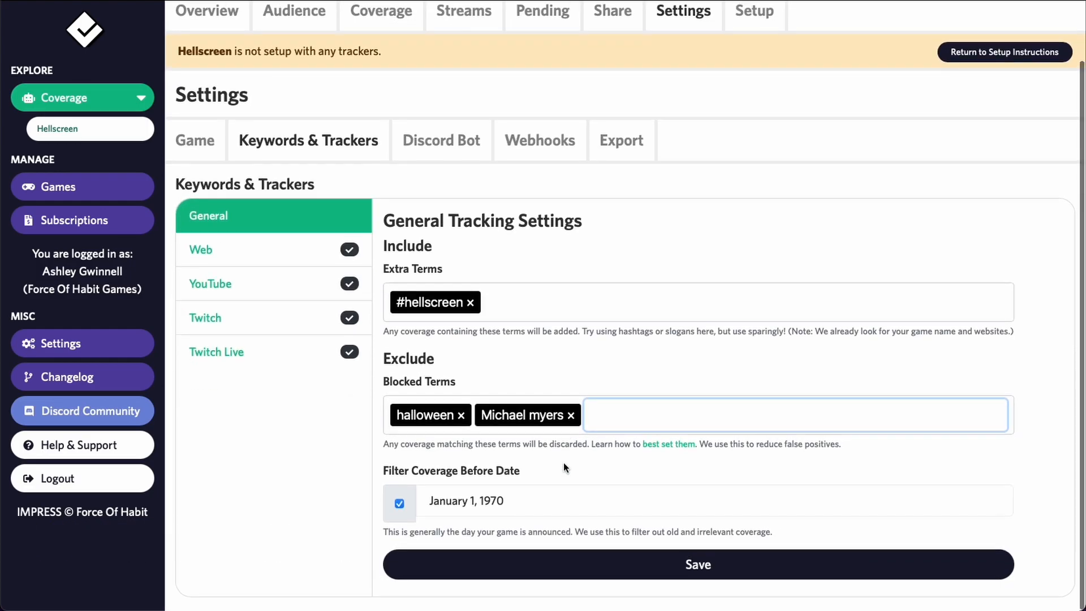
left_click(697, 564)
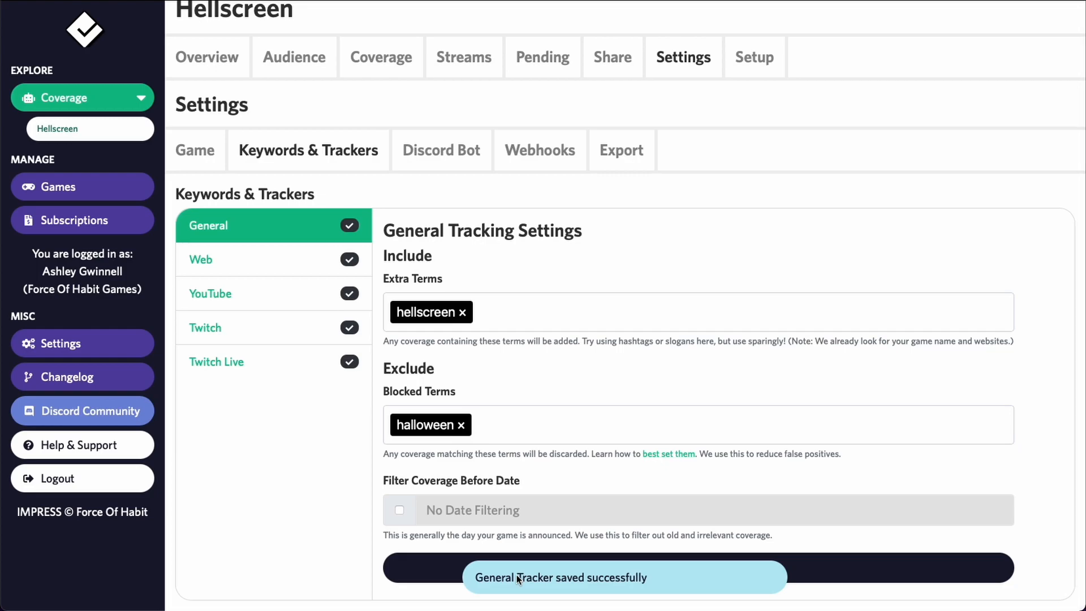
type("#hellscre")
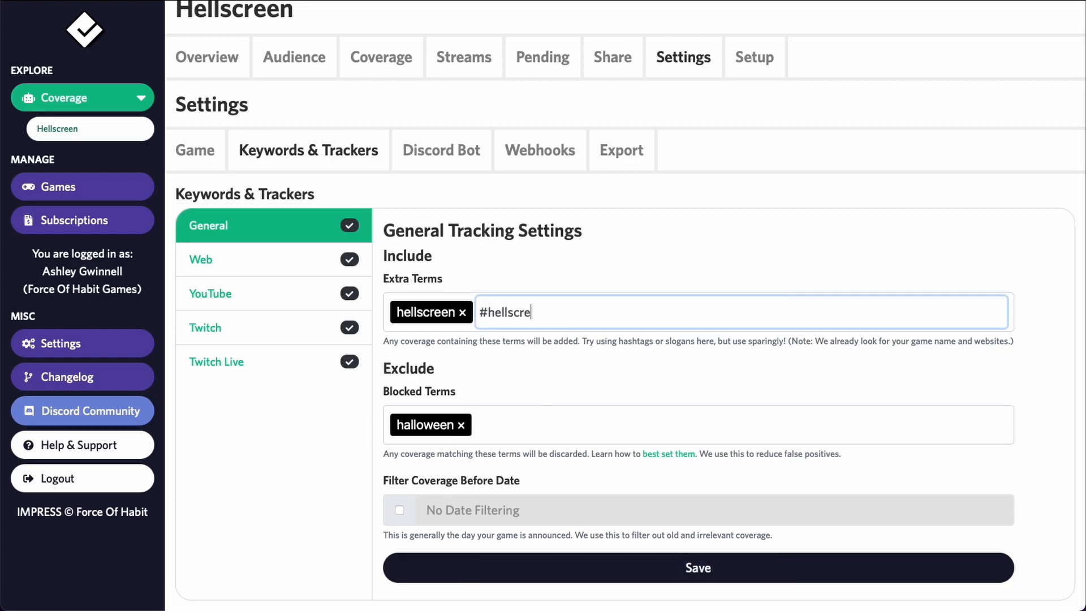
left_click(697, 583)
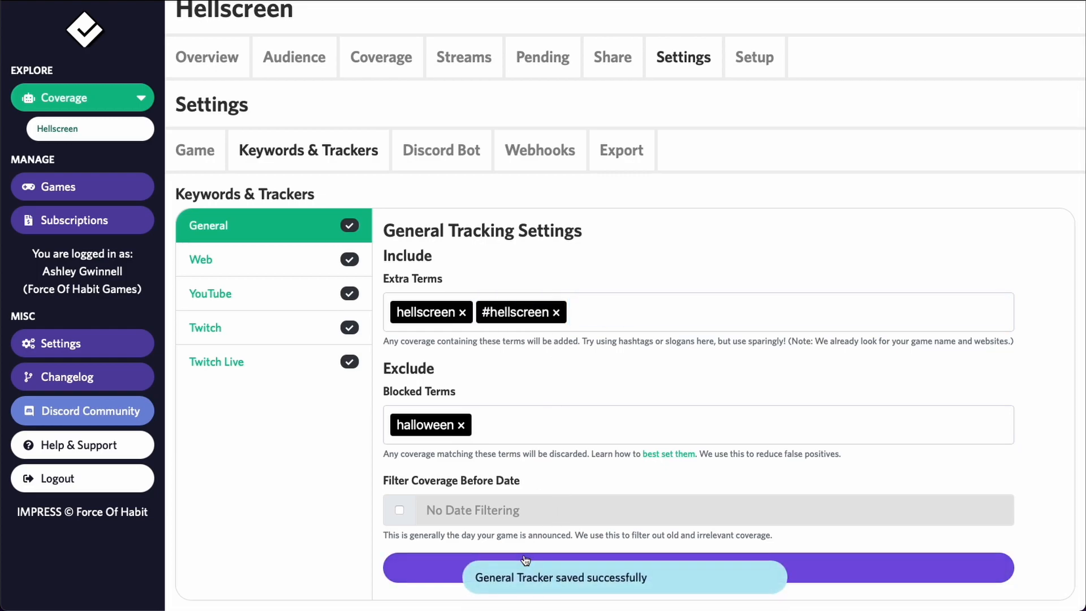
Step: Review Hellscreen's pending coverage, then go to the Linked Accounts settings
left_click(542, 76)
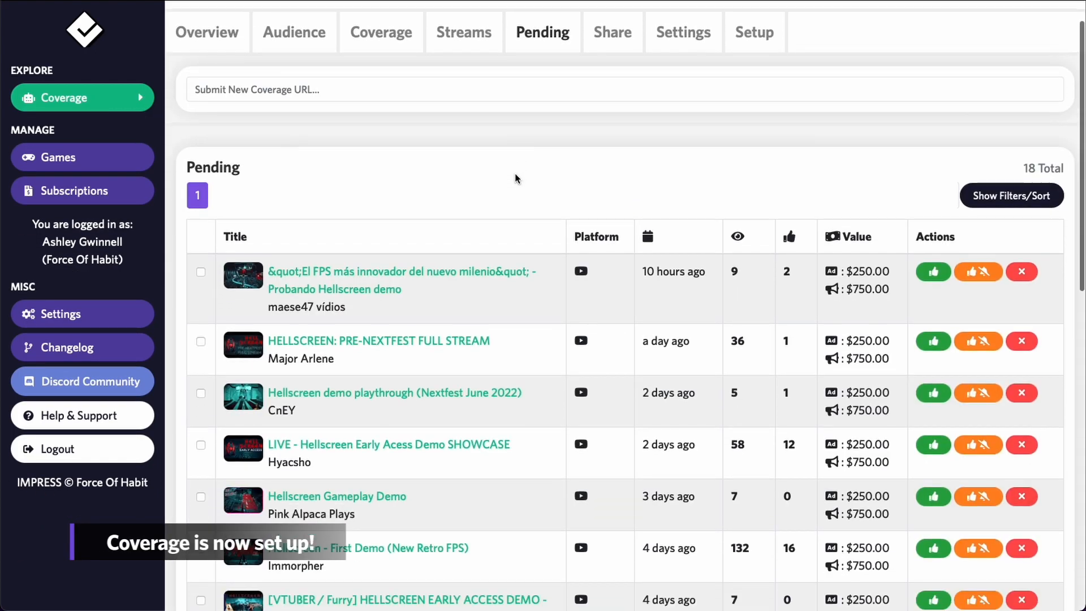
scroll("down", 3)
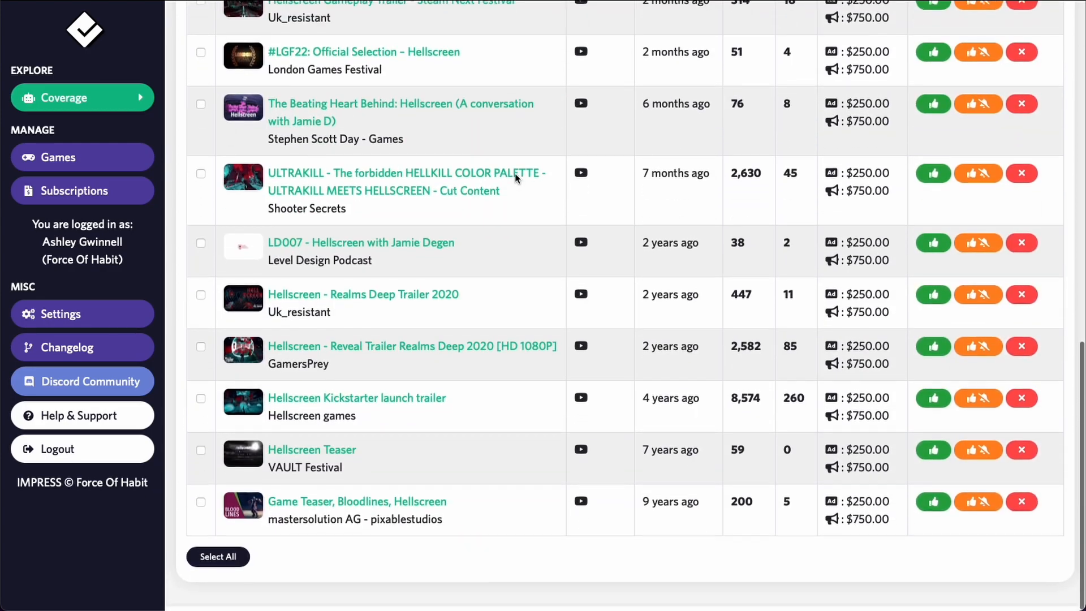
left_click(61, 314)
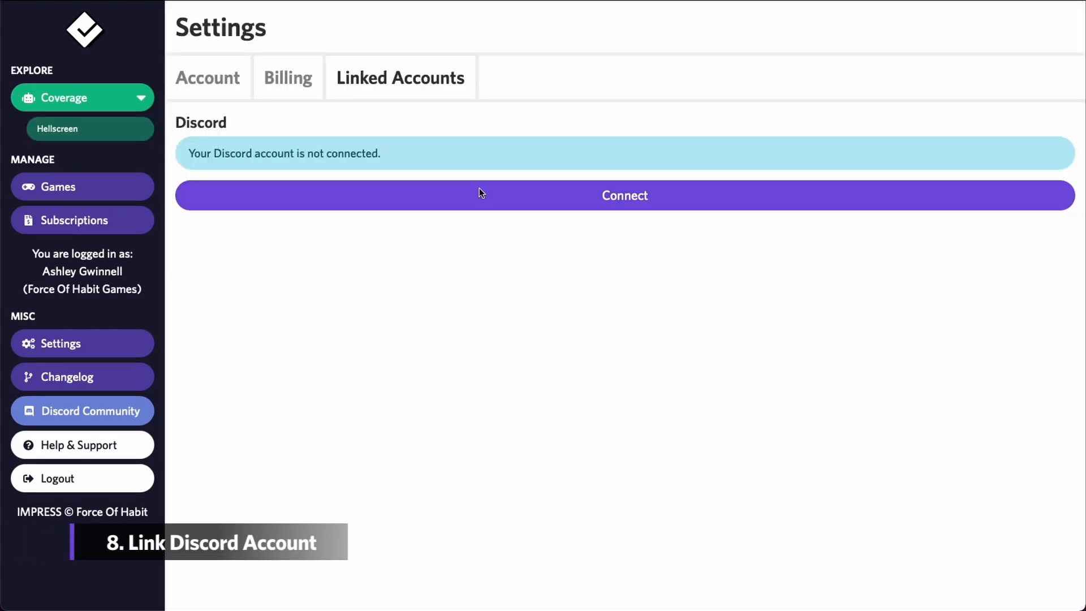
Step: Connect Discord and authorise Coverage Bot to access the Discord account
left_click(624, 195)
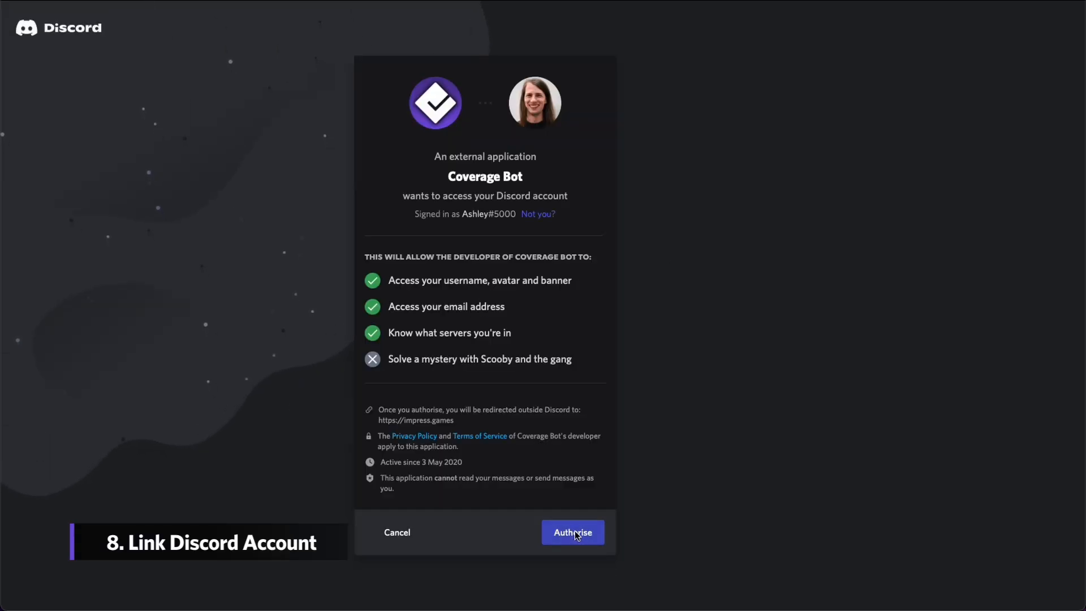
left_click(572, 532)
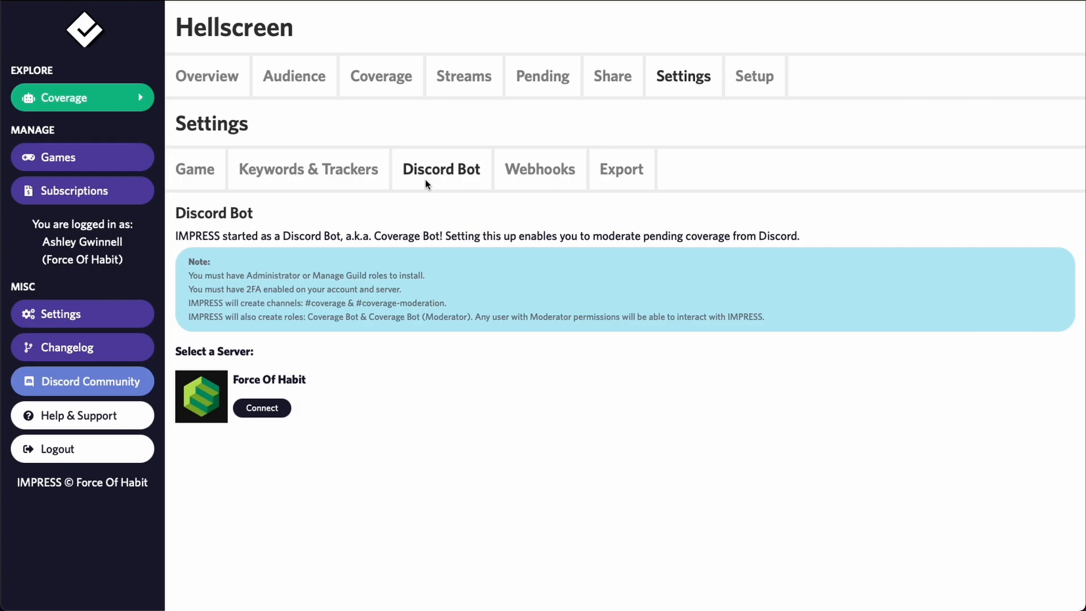
Step: Connect the Coverage Bot to the Force Of Habit Discord server
left_click(262, 408)
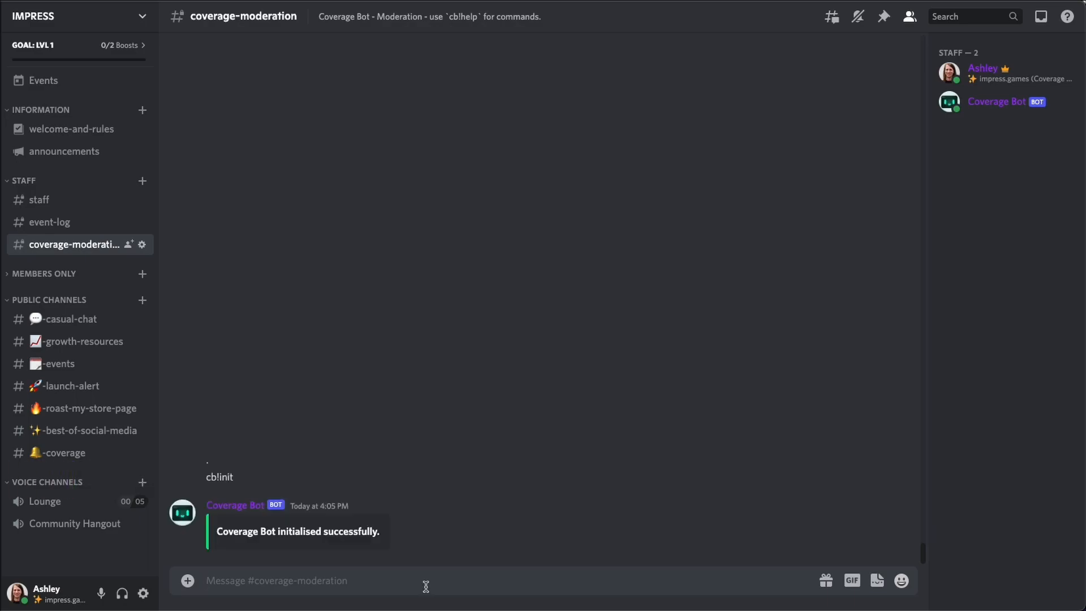
mouse_move(622, 546)
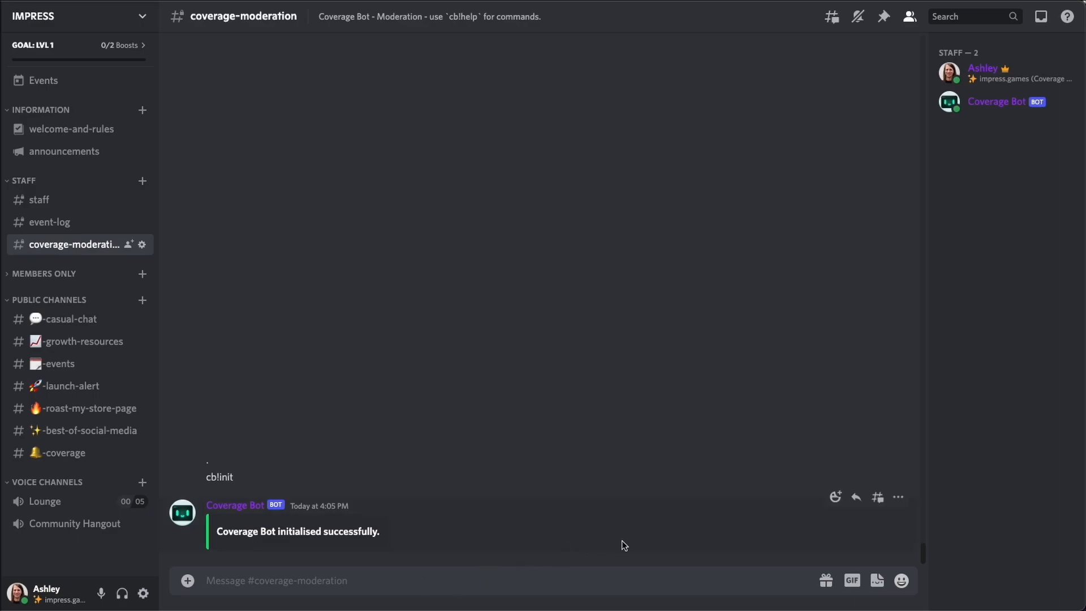
Step: React to Coverage Bot's initialisation message with the :wave: emoji
left_click(901, 580)
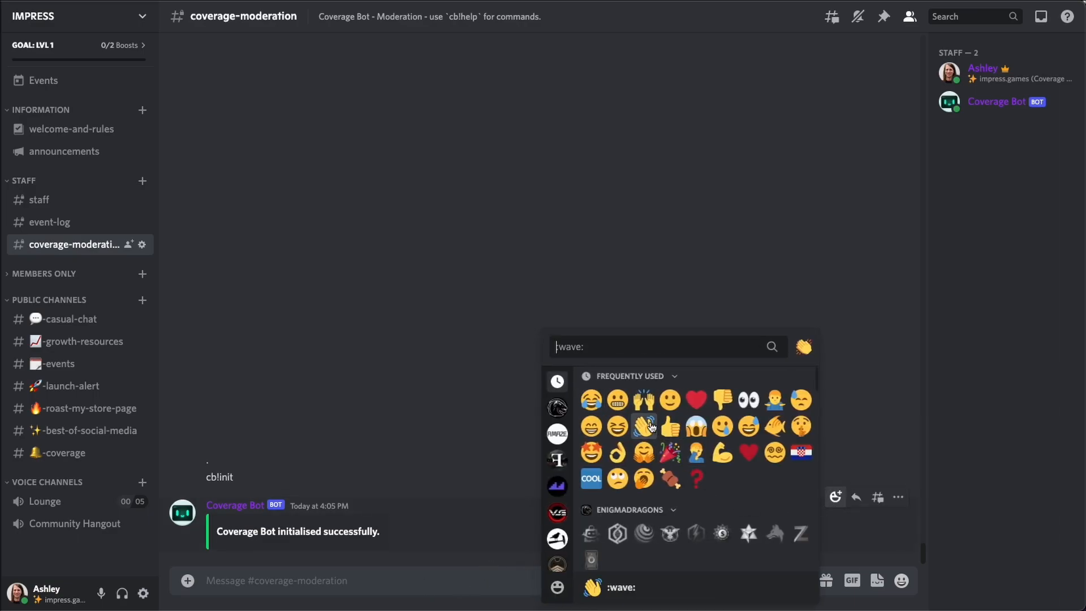
left_click(644, 426)
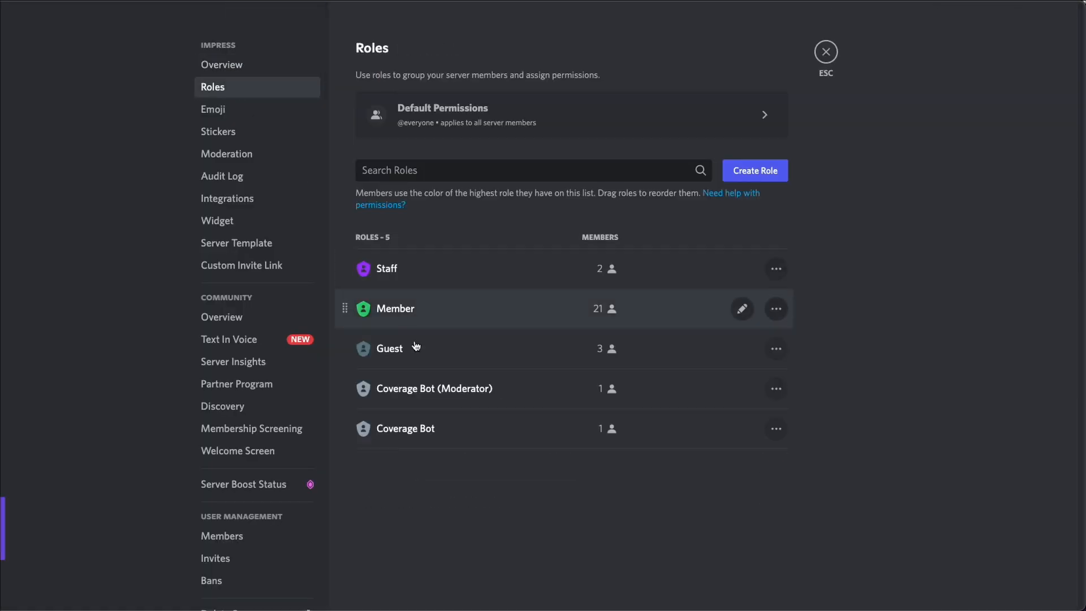
Step: Drag the Coverage Bot role to the top of the role list and view Moderation settings
left_click_drag(363, 428, 363, 268)
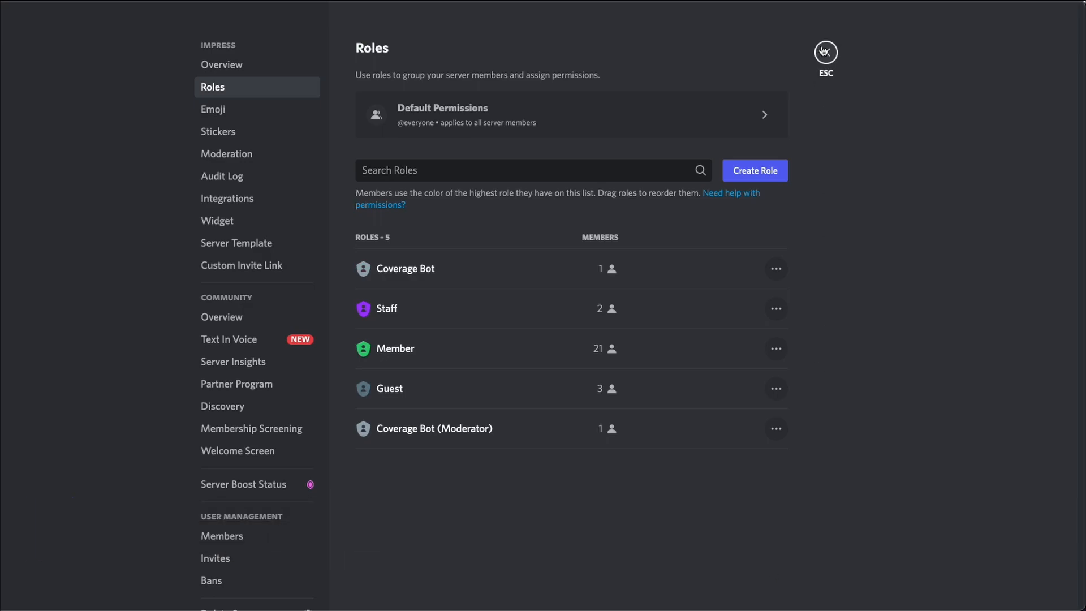
left_click(226, 154)
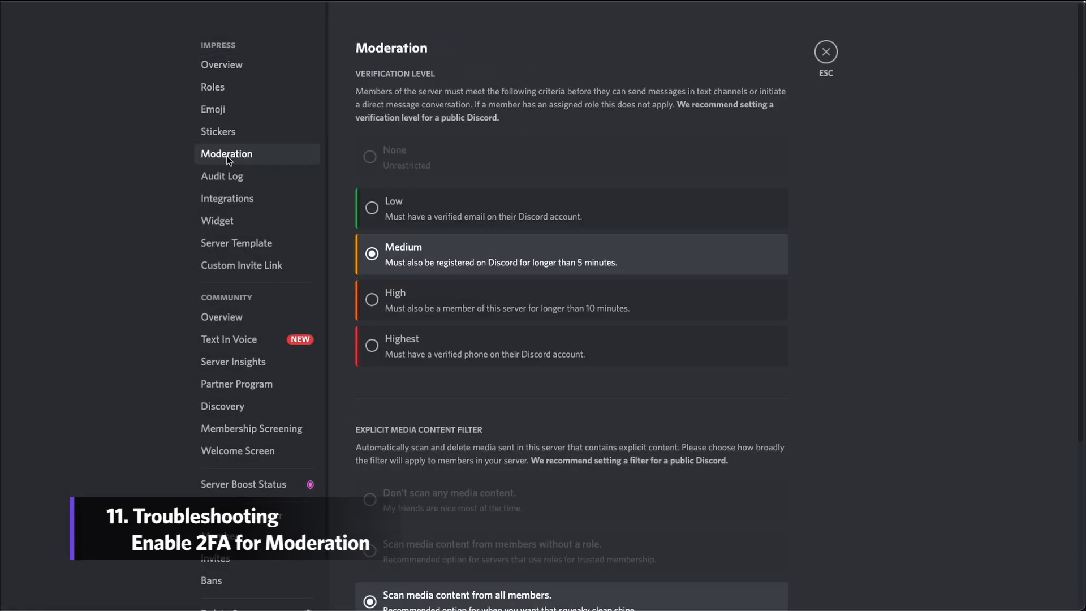
scroll("down", 3)
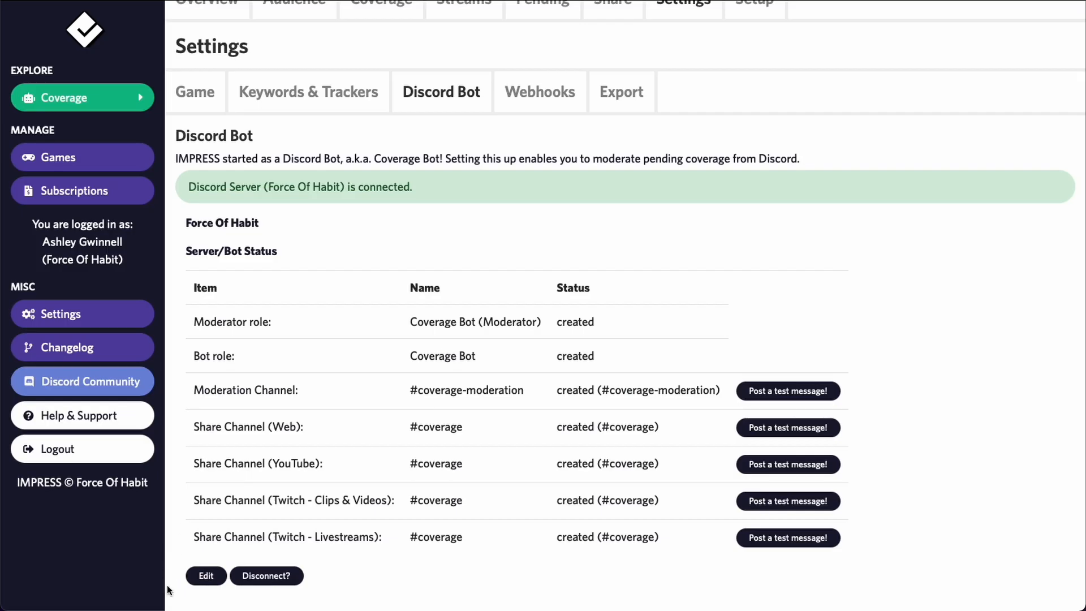
Step: Set Web share channel to #welcome-rules and YouTube to #friendshipclubdev, and save
left_click(206, 575)
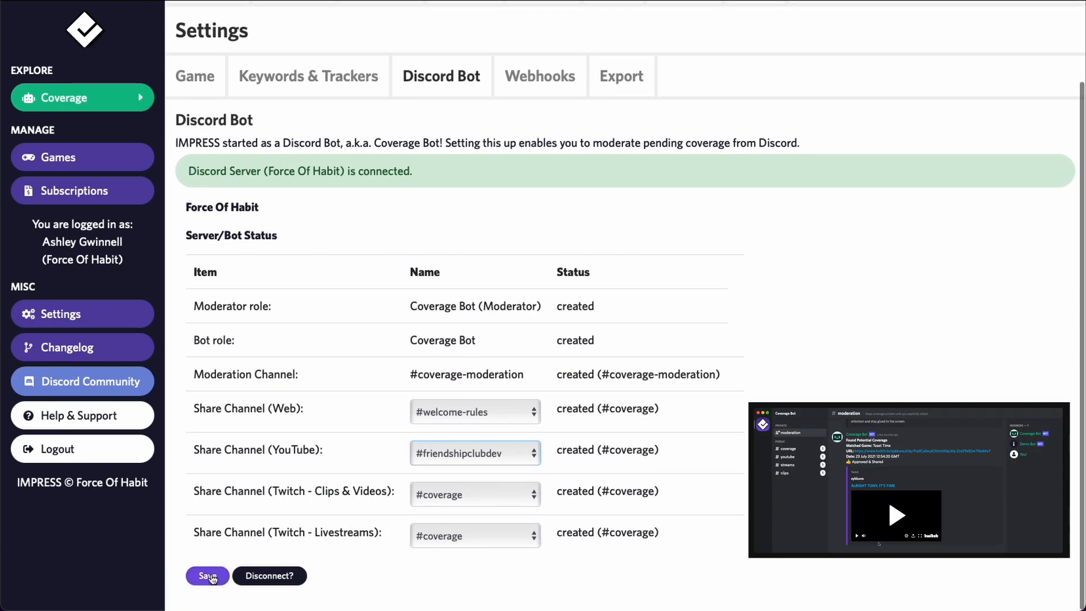
left_click(207, 576)
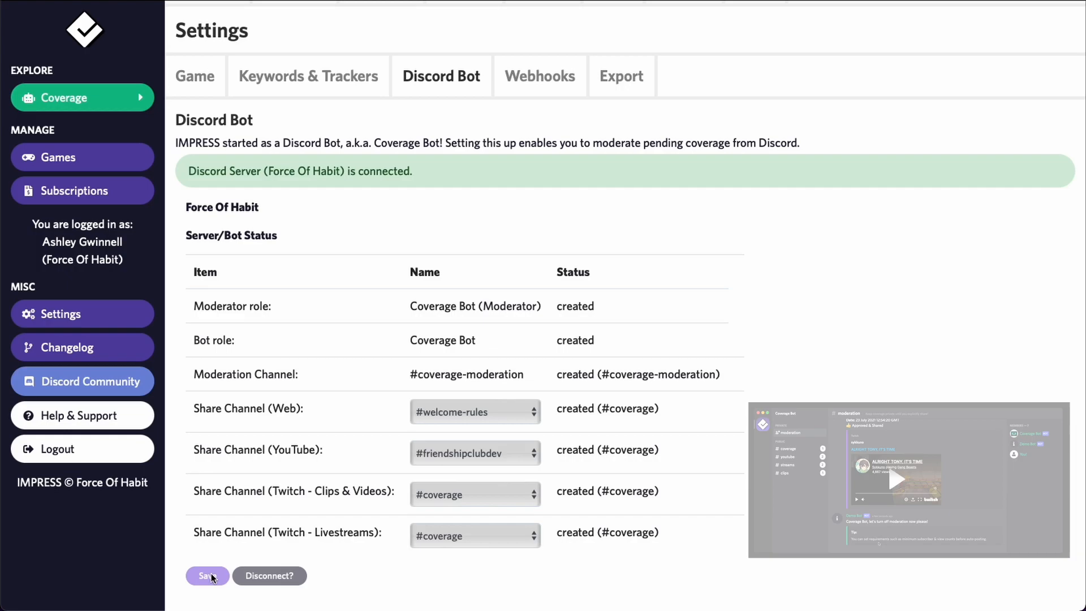
left_click(207, 576)
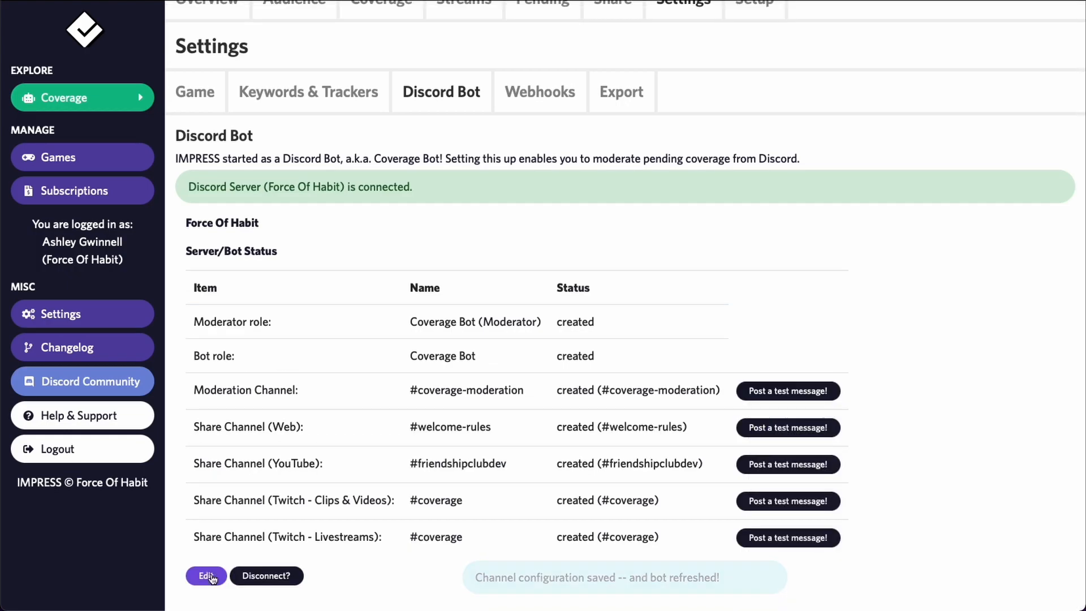